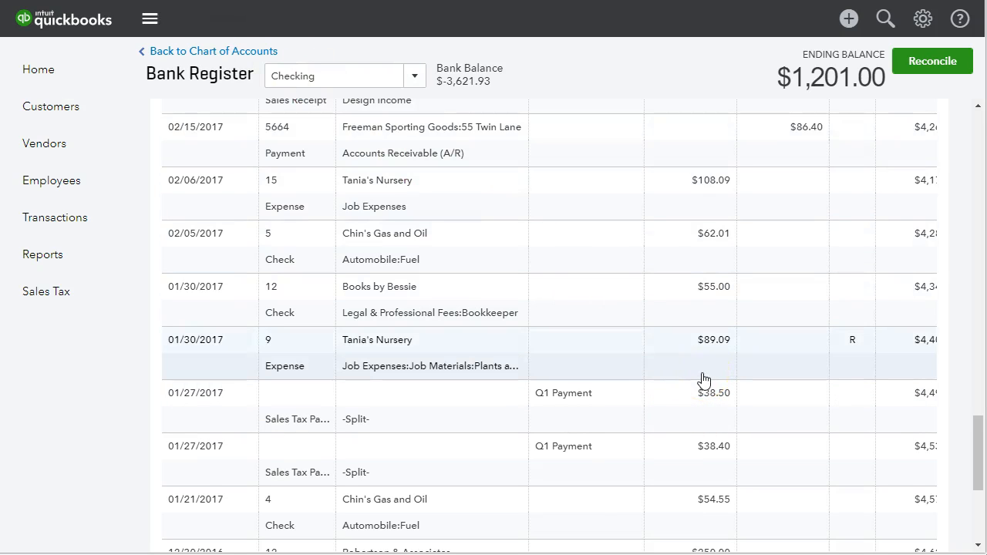
mouse_move(789, 368)
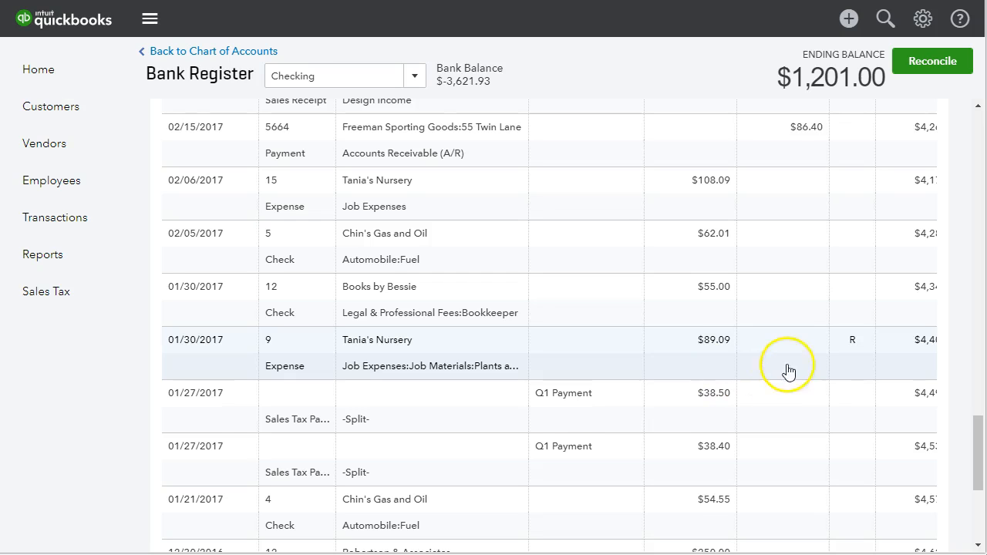
mouse_move(848, 340)
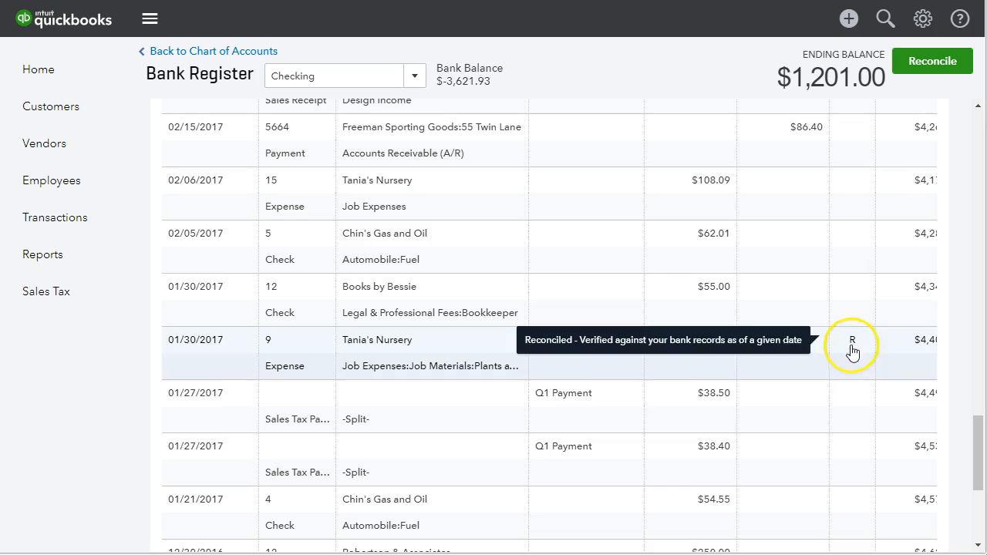
Step: Open the reconciled 01/30/2017 Tania's Nursery $89.09 expense #9 from the checking register
click(376, 340)
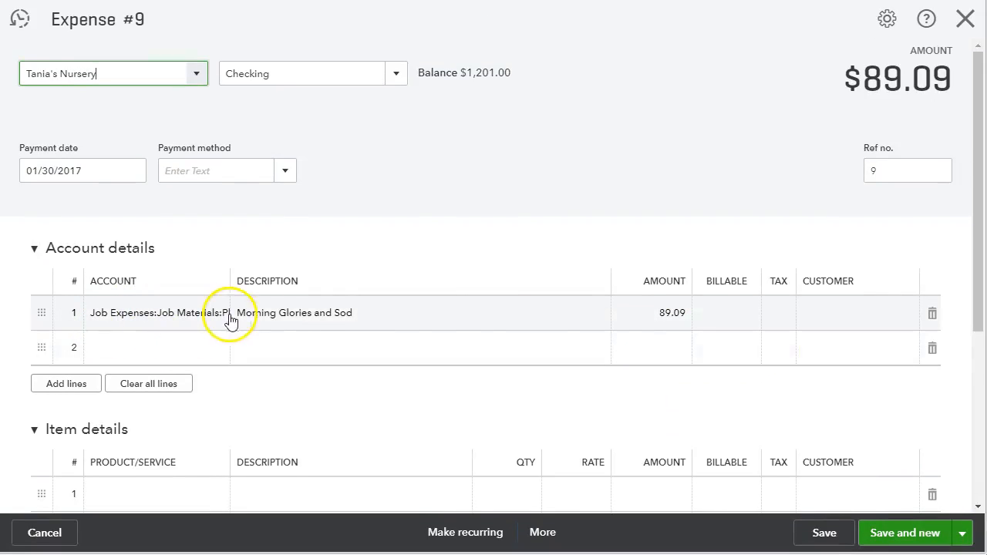
mouse_move(614, 324)
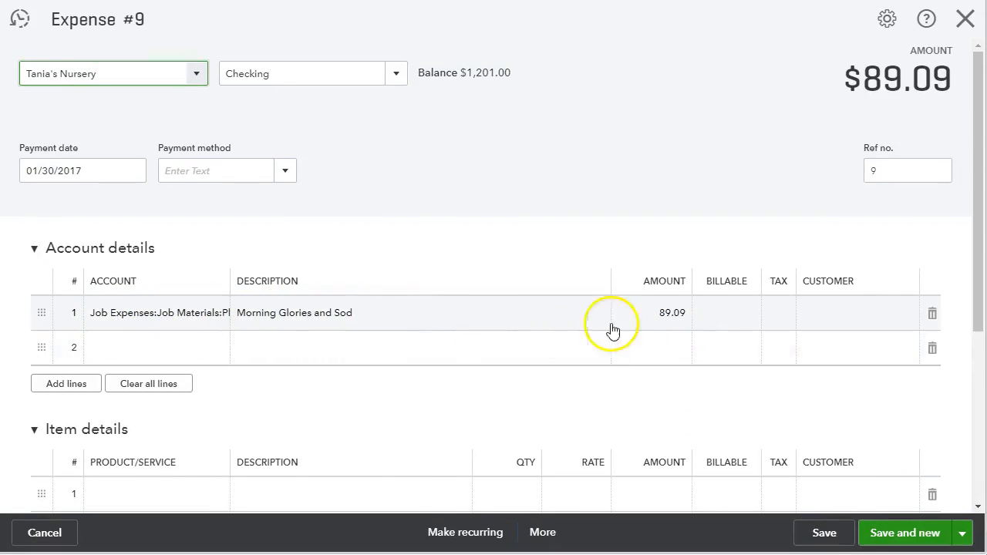
mouse_move(196, 331)
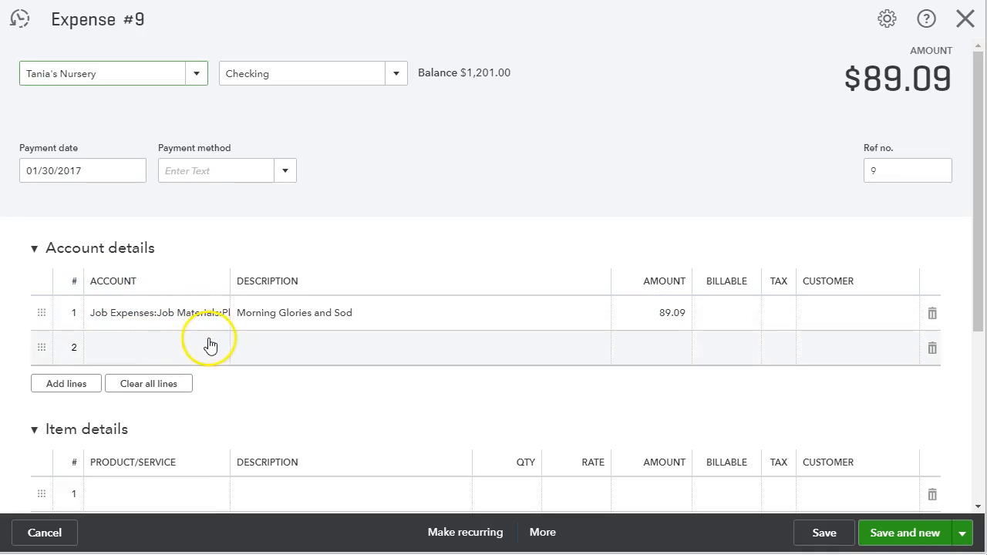
Step: Assign line 2 to a Job Materials sub-account, then start reducing line 1's 89.09 amount
text(j)
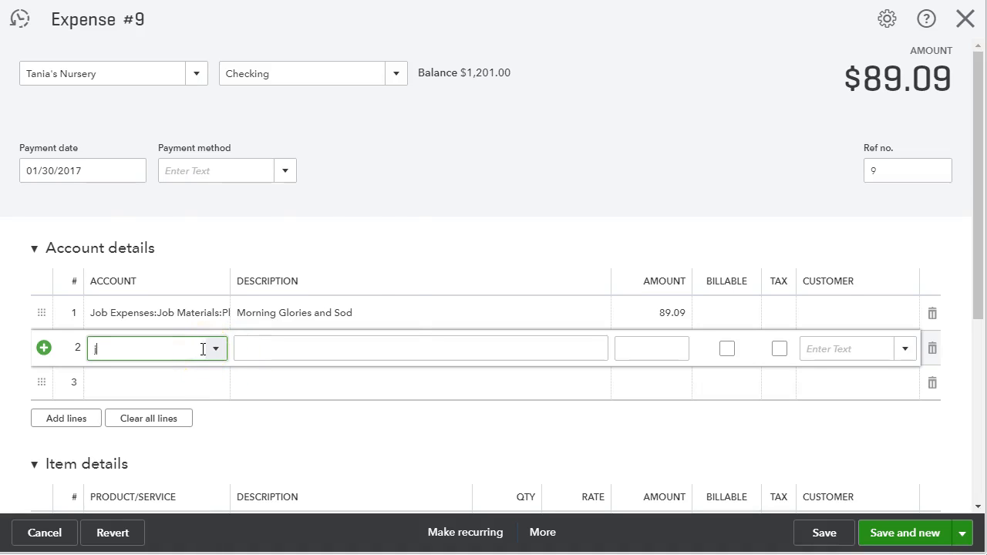
text(Job Expenses)
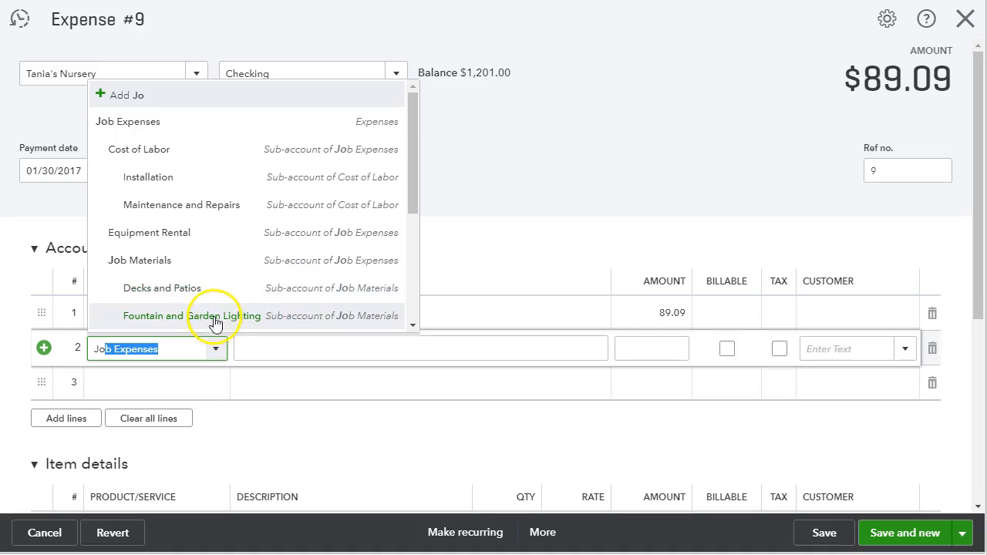
click(216, 315)
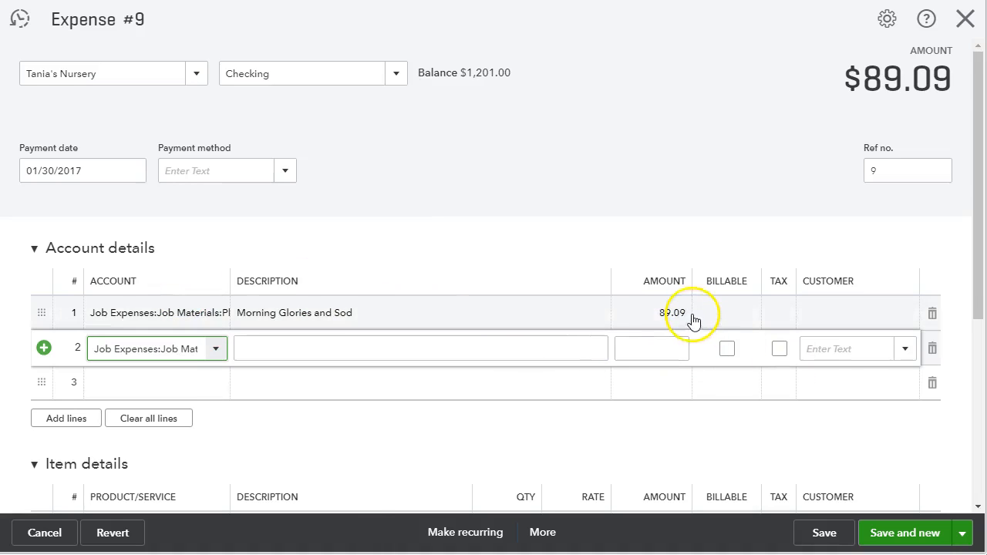
click(671, 311)
text(-17)
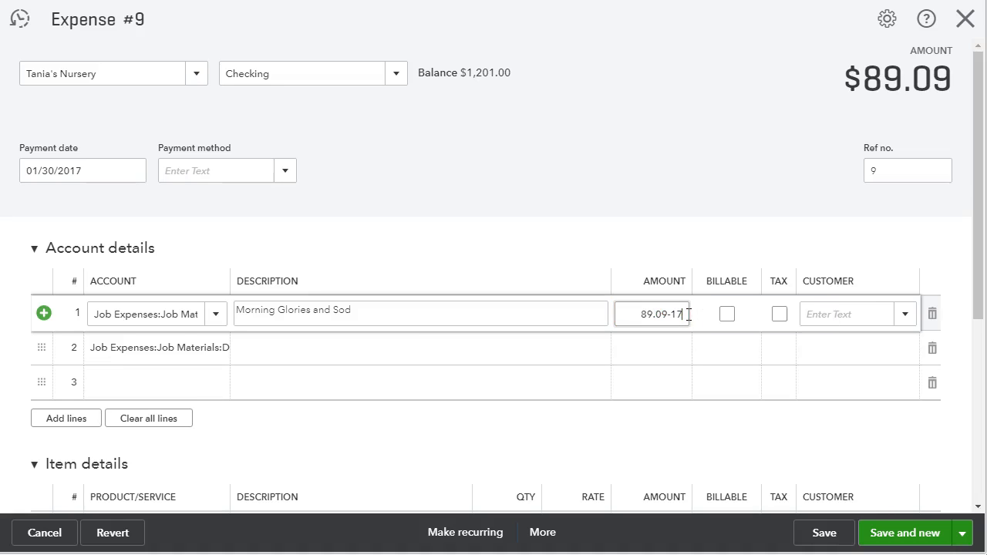
Step: Set line 1 to 71.84 (89.09-17.25) and line 2 to 17.25, keeping the $89.09 total
text(.25)
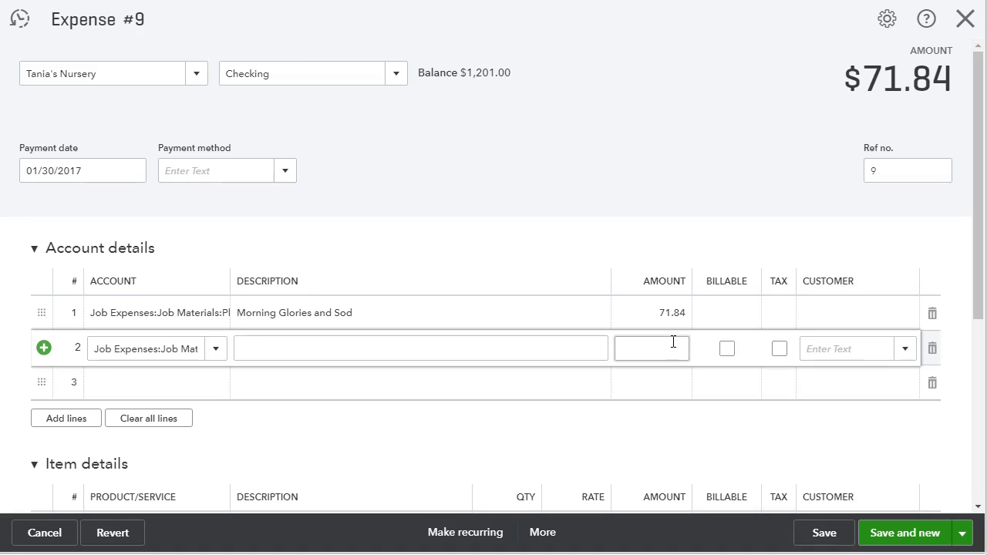
text(17)
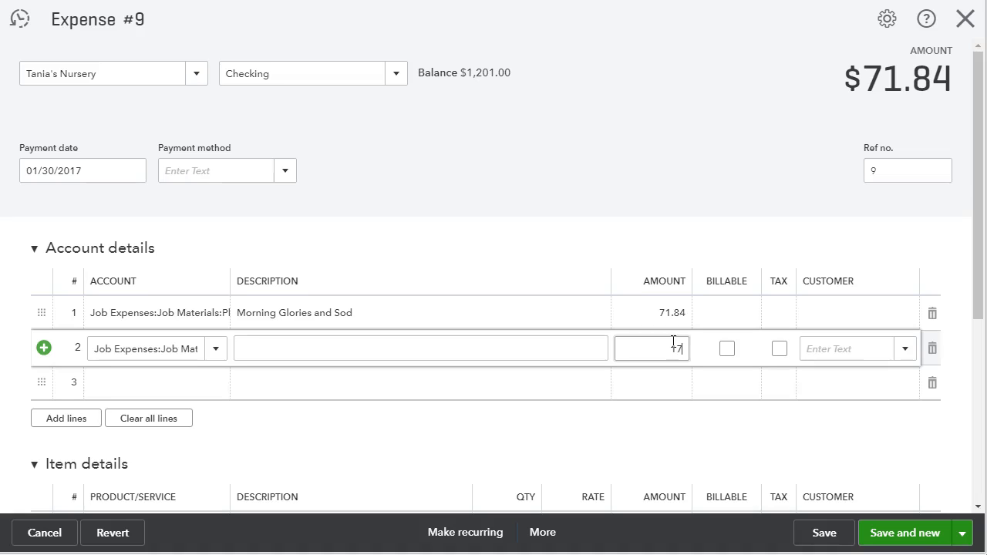
text(17.25)
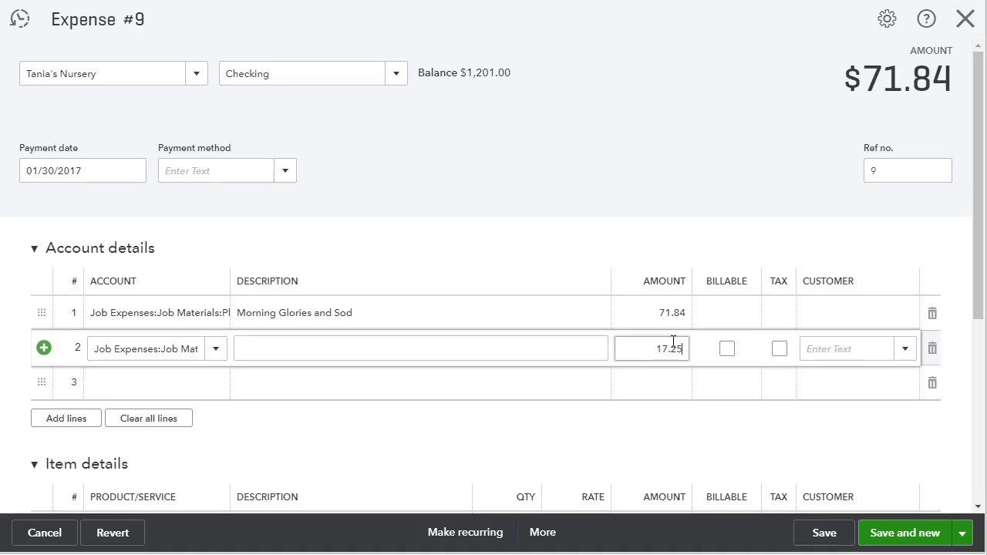
click(594, 205)
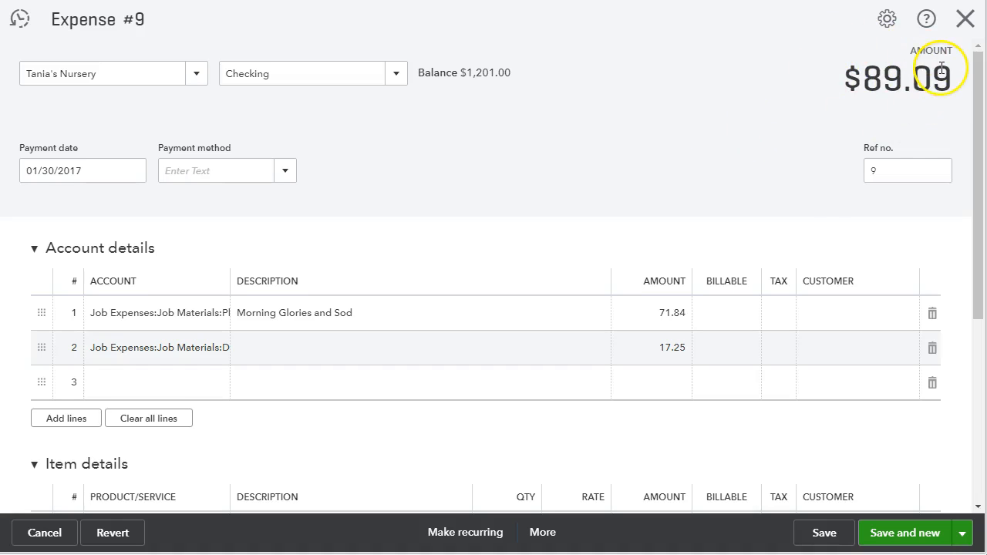
mouse_move(933, 69)
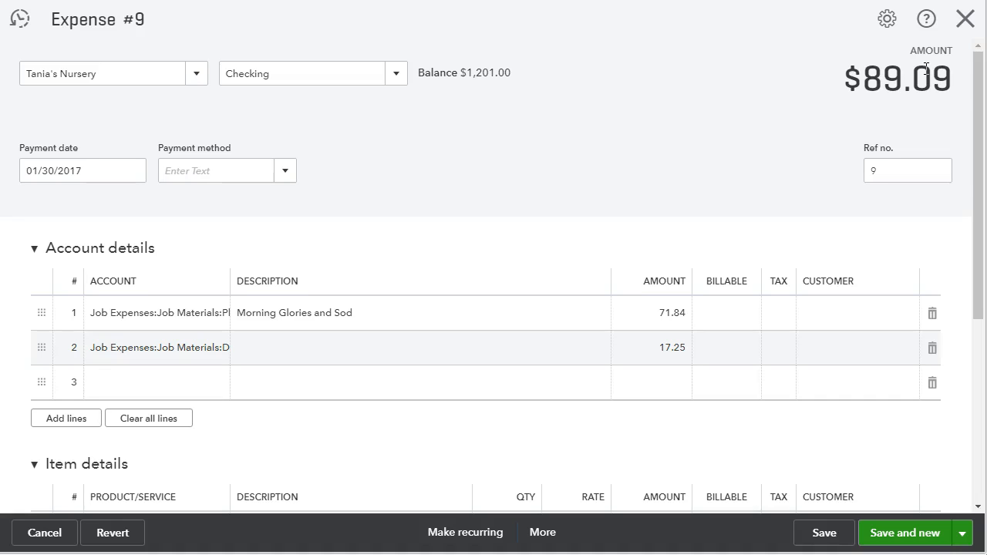
mouse_move(953, 105)
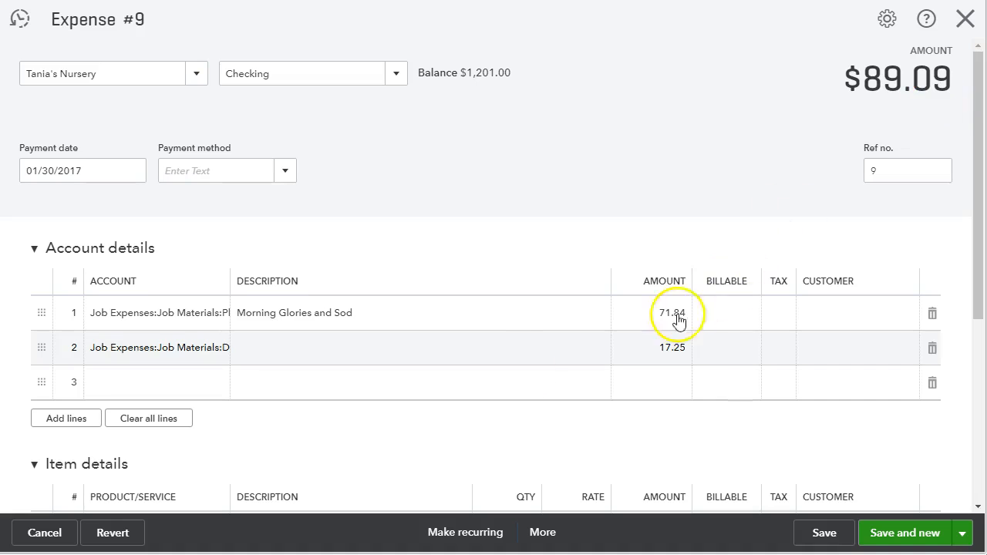
mouse_move(671, 382)
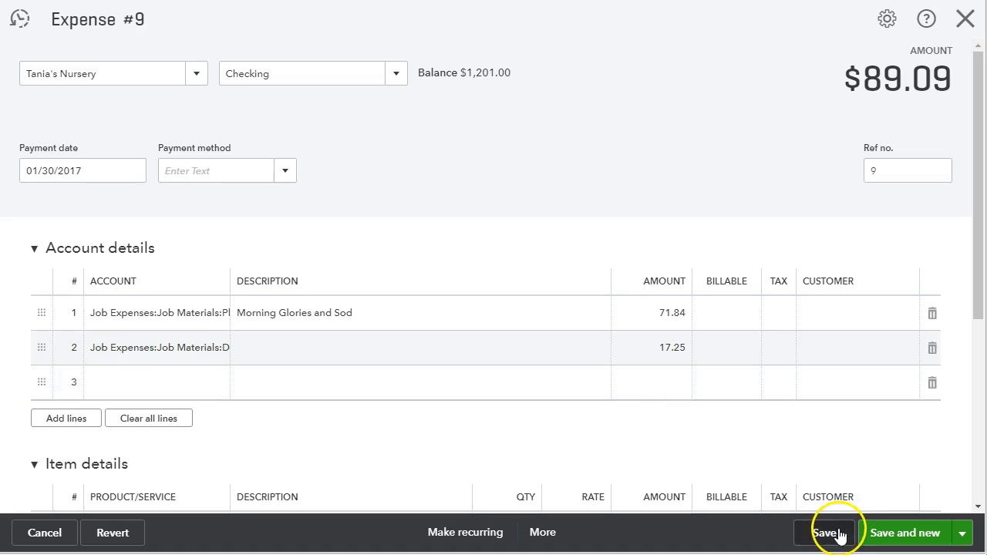
Step: Save the split expense and confirm the already-reconciled transaction warning with Yes
click(824, 534)
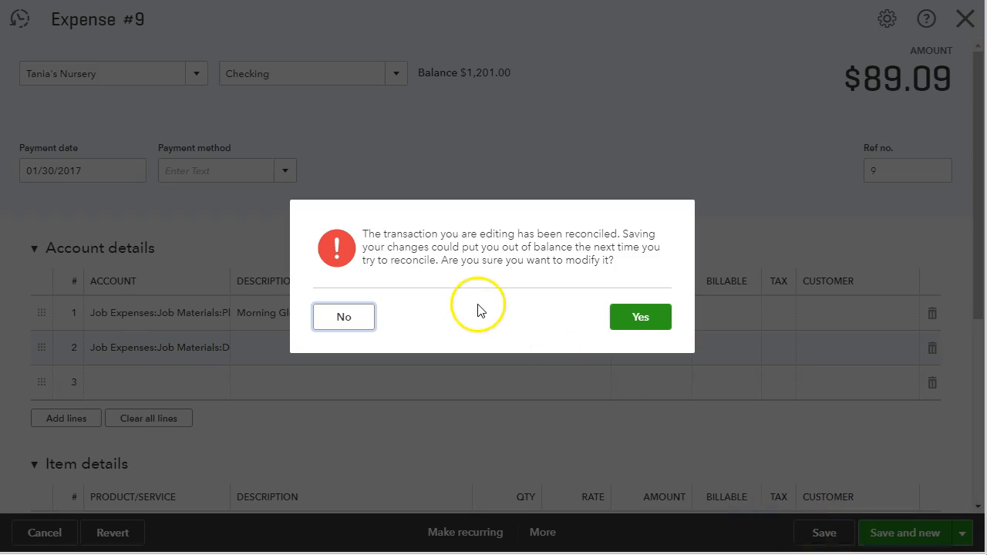
mouse_move(472, 311)
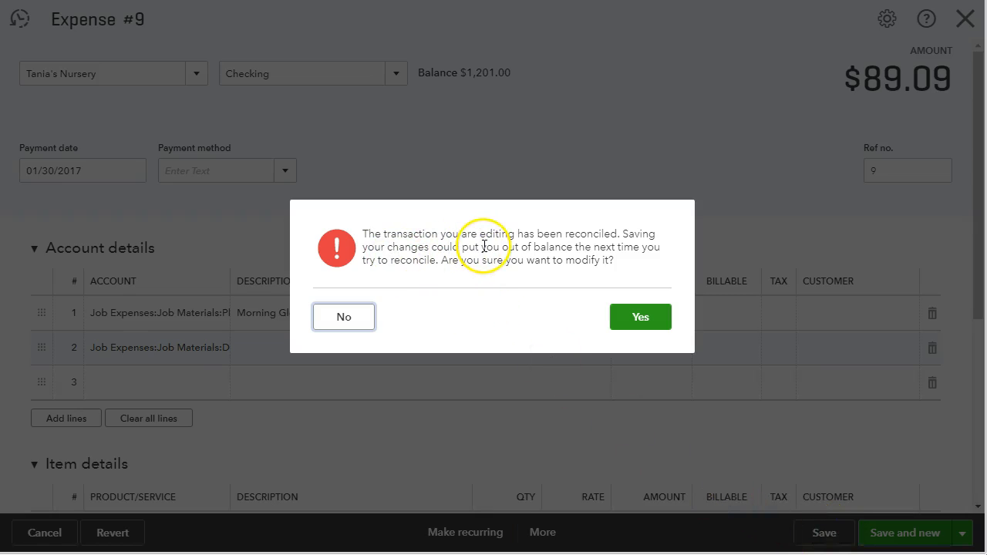
mouse_move(620, 245)
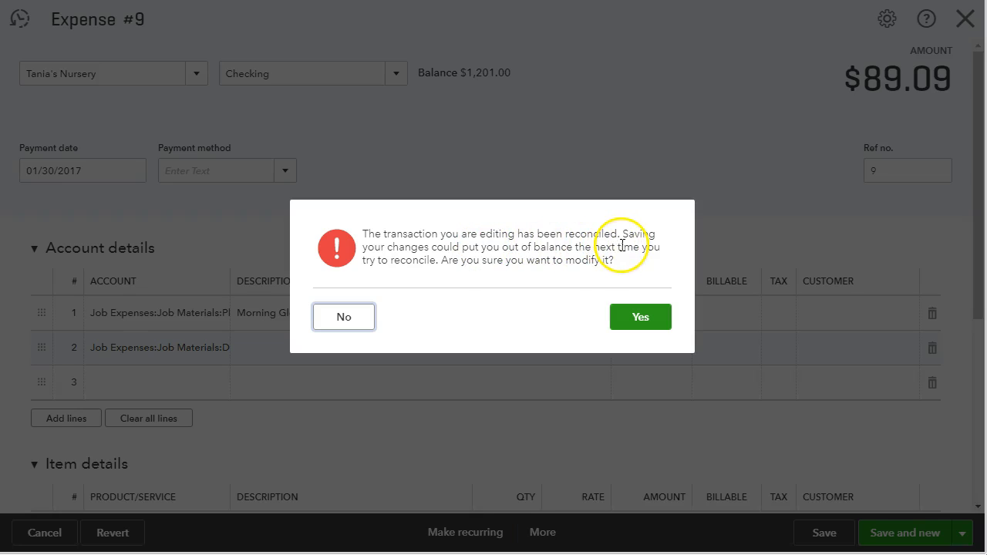
mouse_move(478, 261)
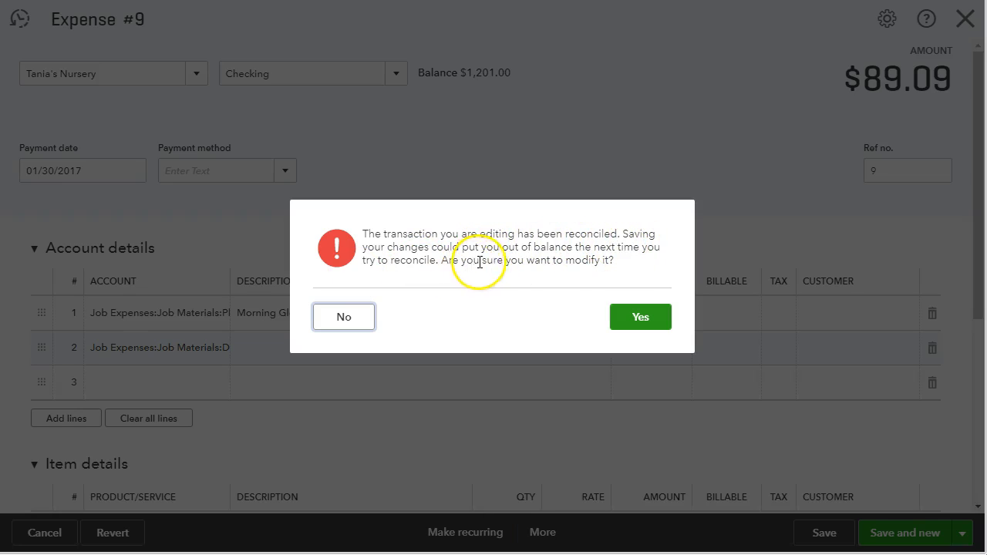
mouse_move(668, 260)
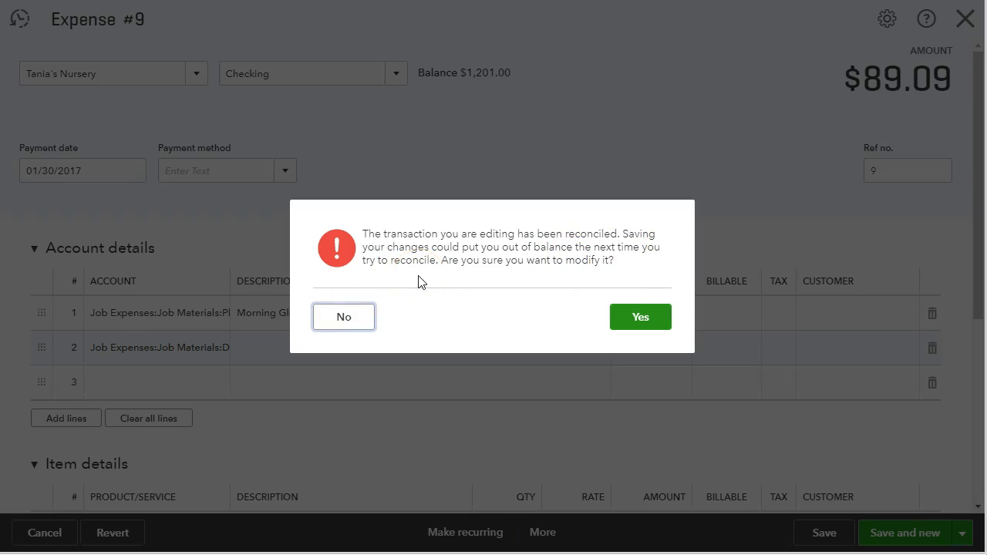
mouse_move(605, 276)
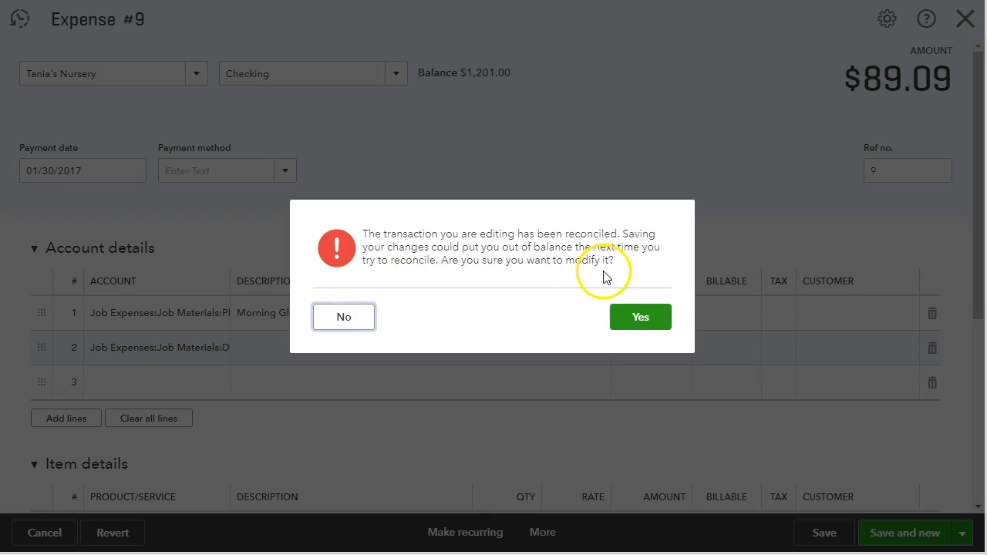
mouse_move(885, 115)
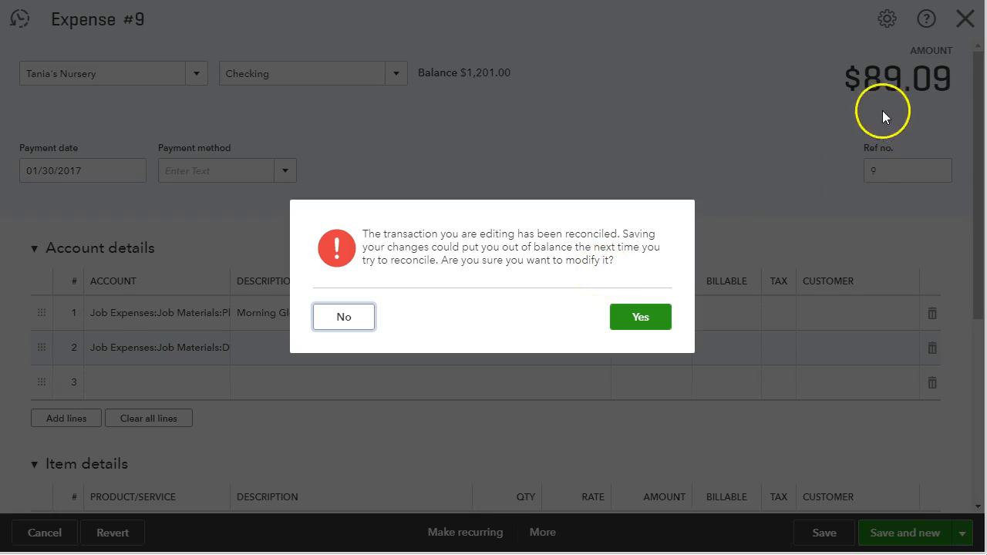
mouse_move(935, 117)
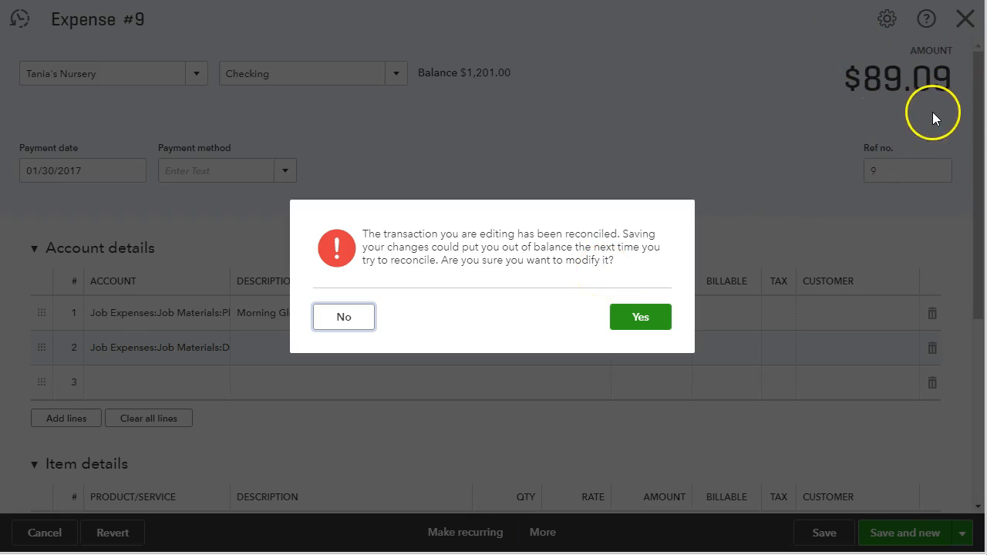
mouse_move(932, 114)
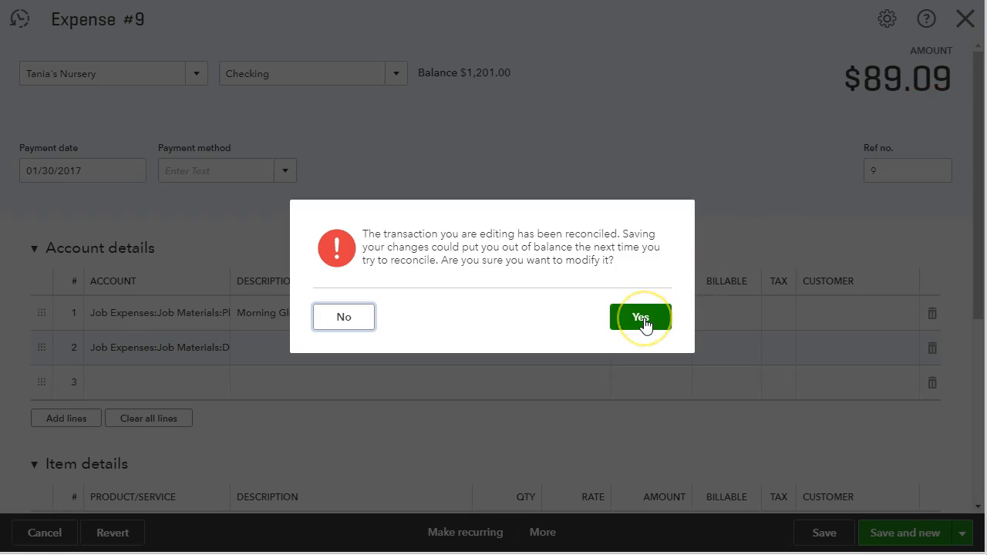
click(640, 318)
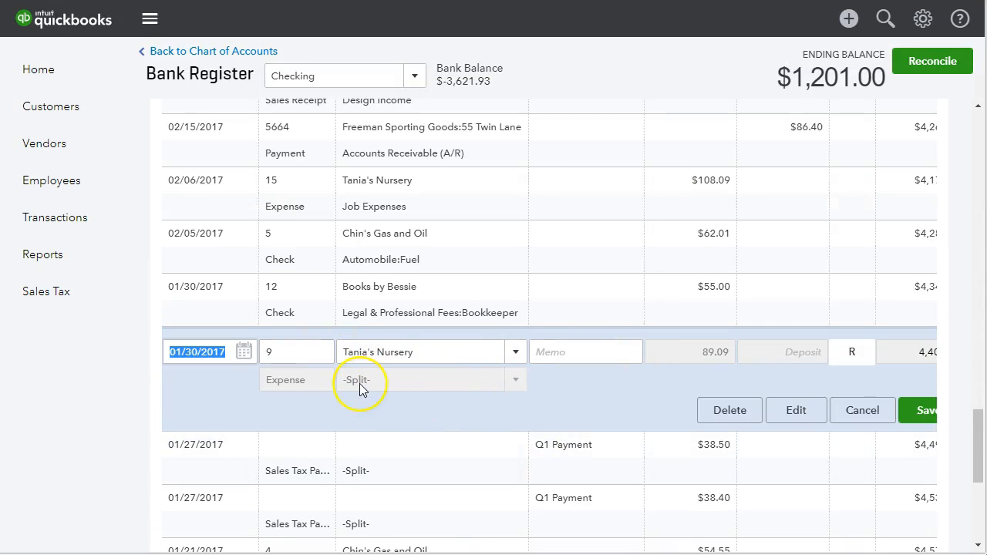
Step: Select the Tania's Nursery register row showing -Split-, which can't be edited there
click(356, 379)
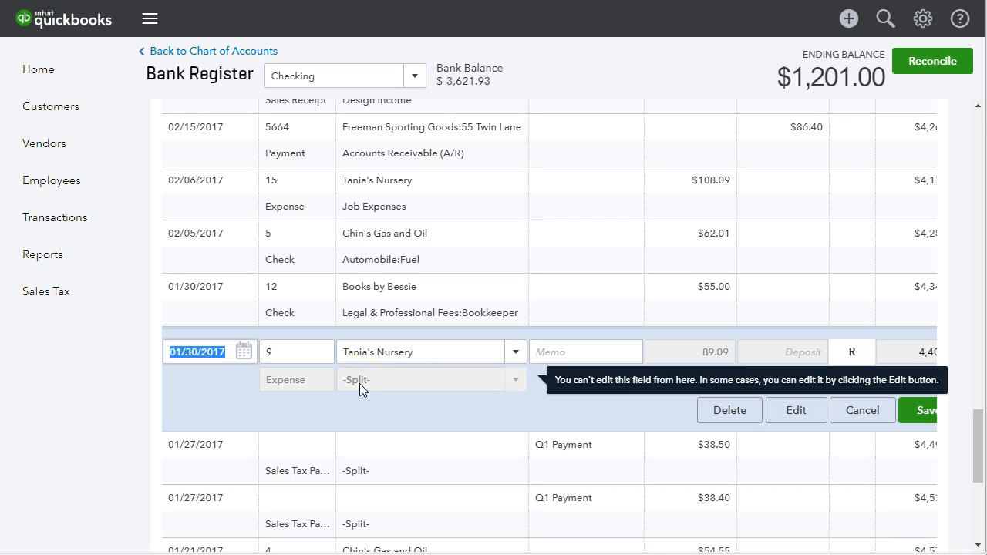